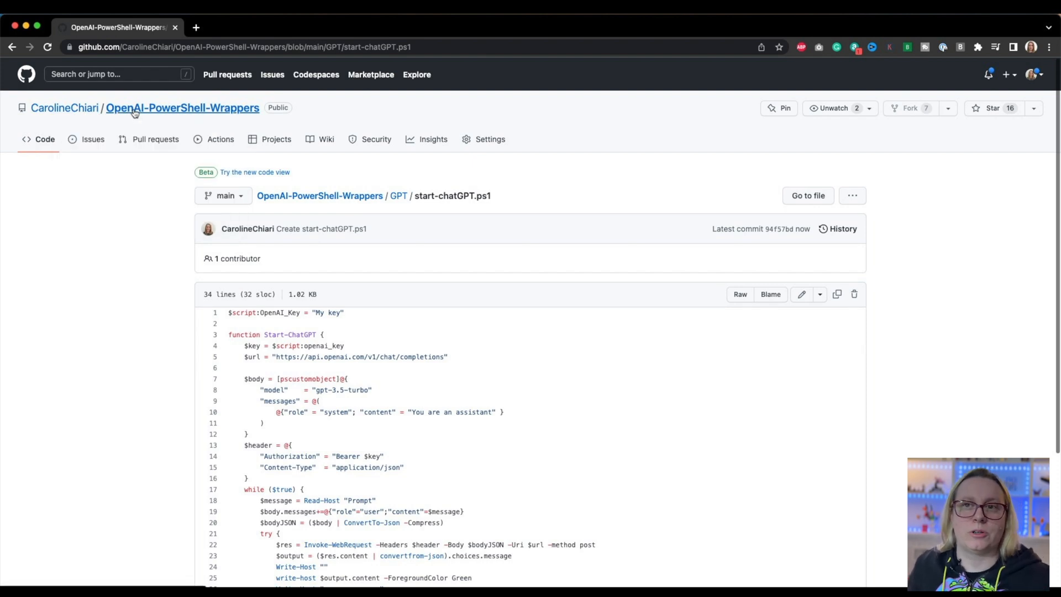
- Review the script, highlighting the messages request body, content property and choices response
{"action": "scroll", "scroll_direction": "down", "scroll_amount": 3}
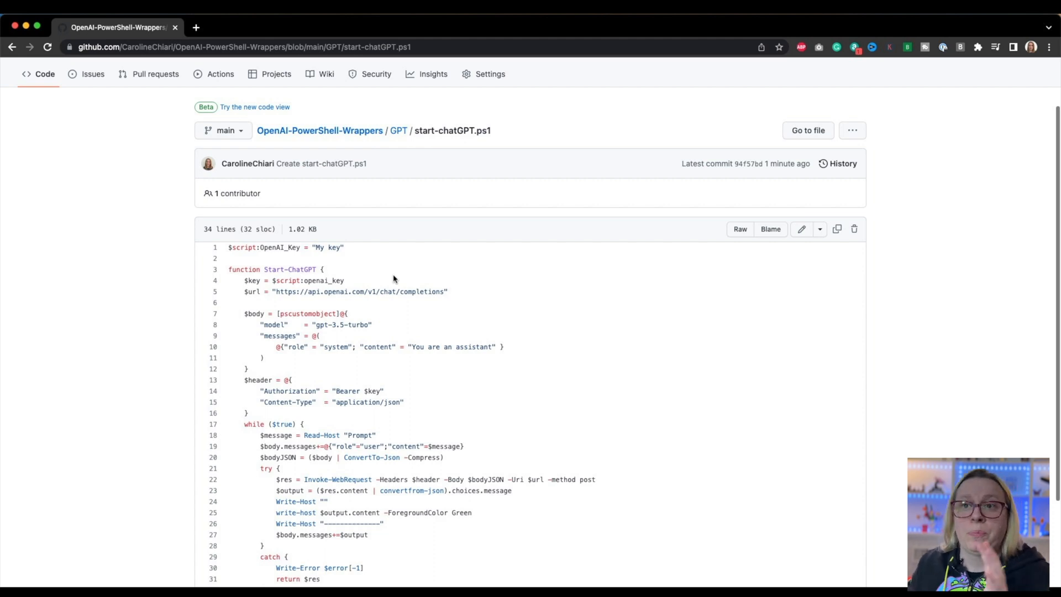
{"action": "scroll", "scroll_direction": "up", "scroll_amount": 3}
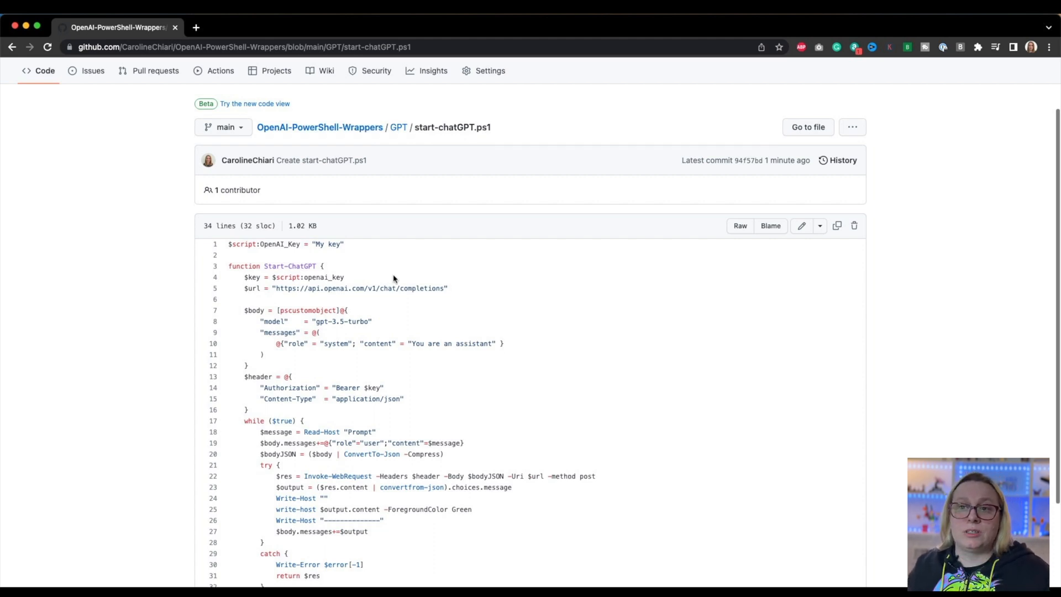
{"action": "scroll", "scroll_direction": "down", "scroll_amount": 3}
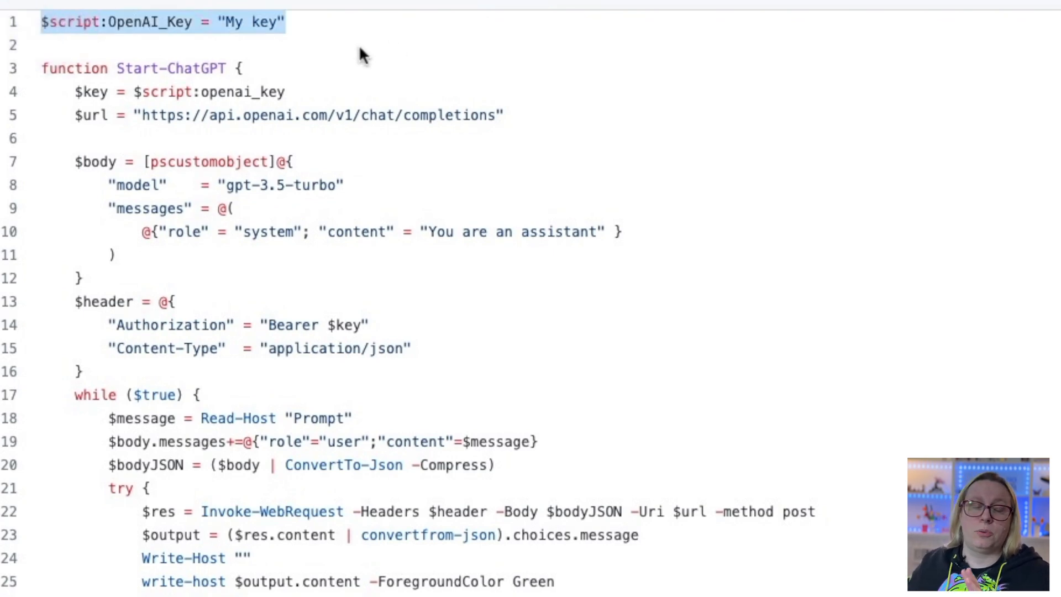
{"action": "mouse_move", "coordinate": [369, 56]}
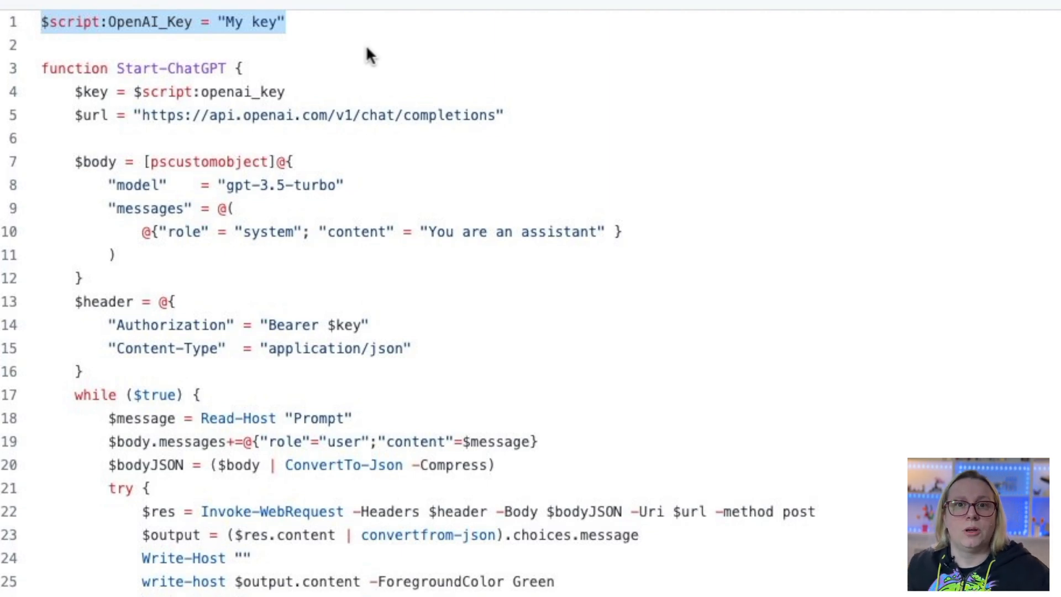
{"action": "mouse_move", "coordinate": [100, 105]}
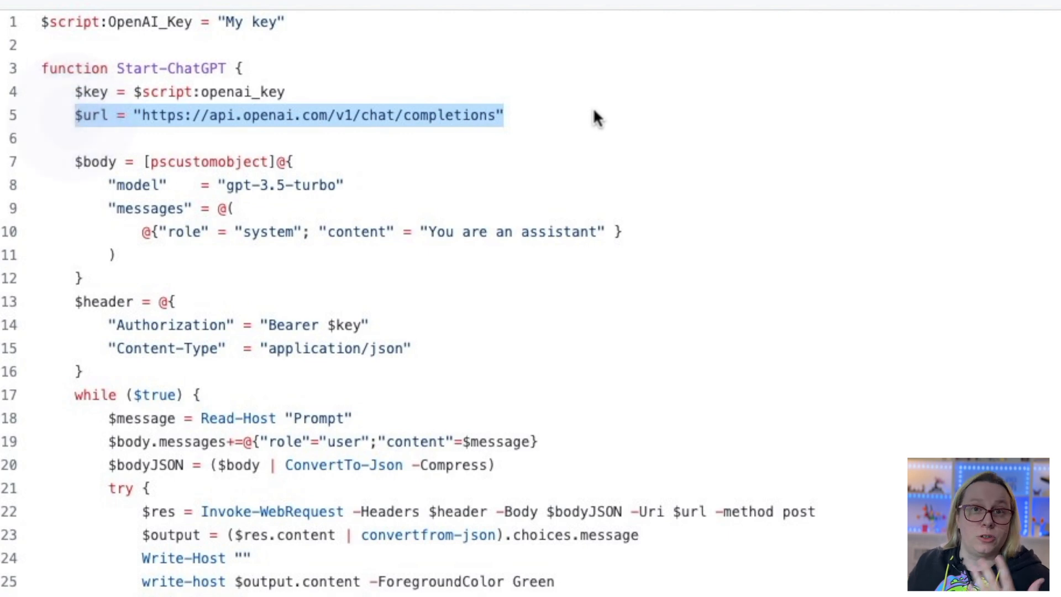
{"action": "mouse_move", "coordinate": [196, 223]}
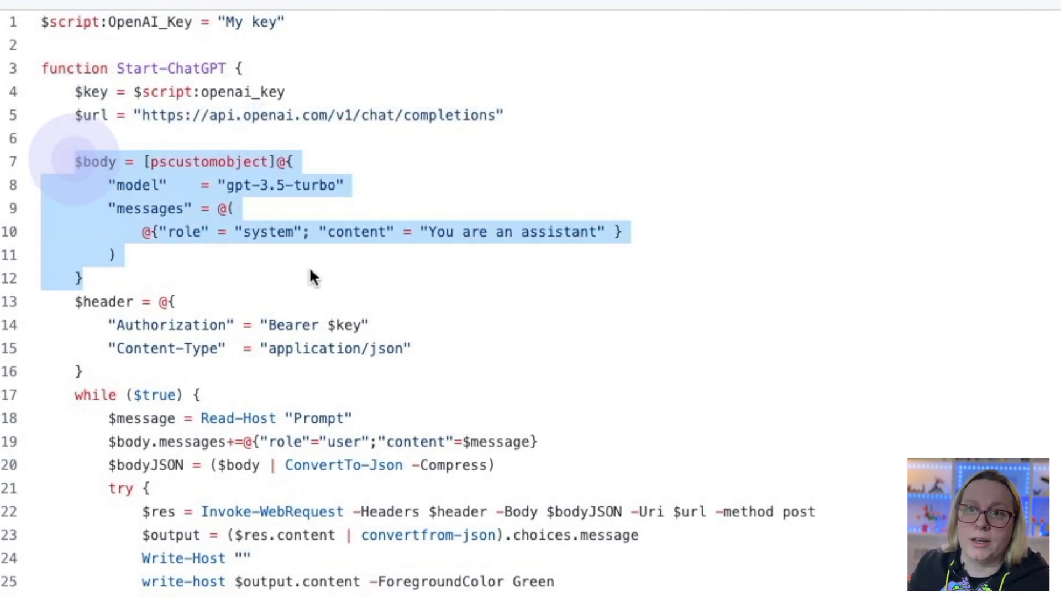
{"action": "mouse_move", "coordinate": [301, 254]}
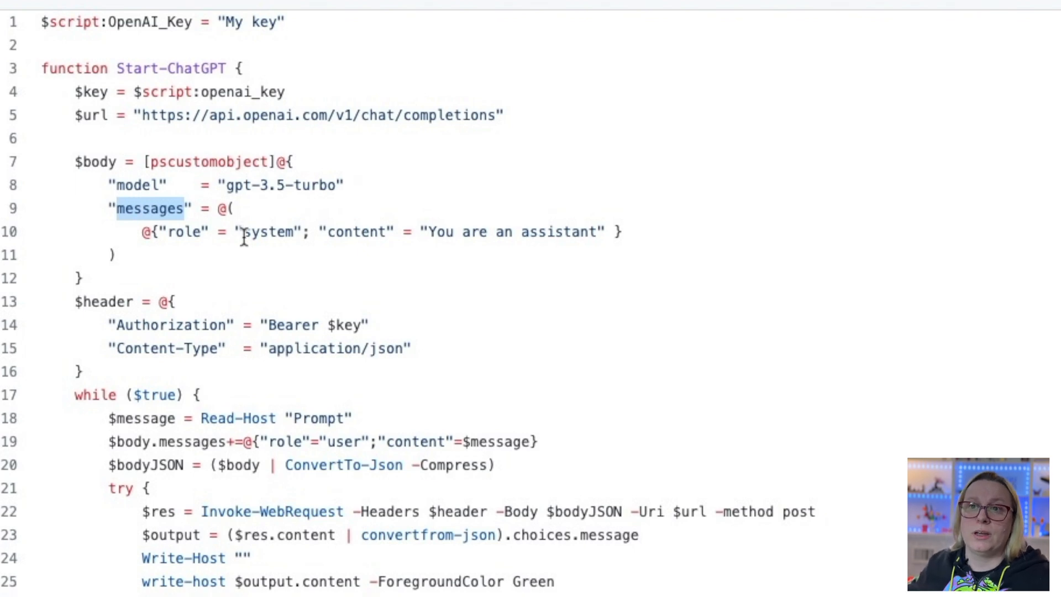
{"action": "double_click", "coordinate": [268, 231]}
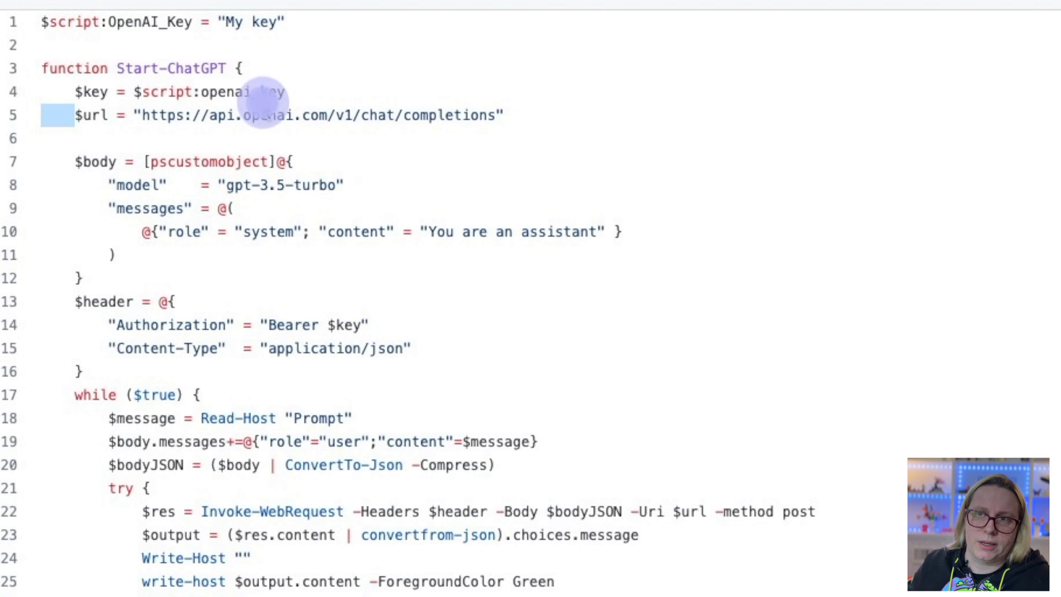
{"action": "scroll", "scroll_direction": "down", "scroll_amount": 3}
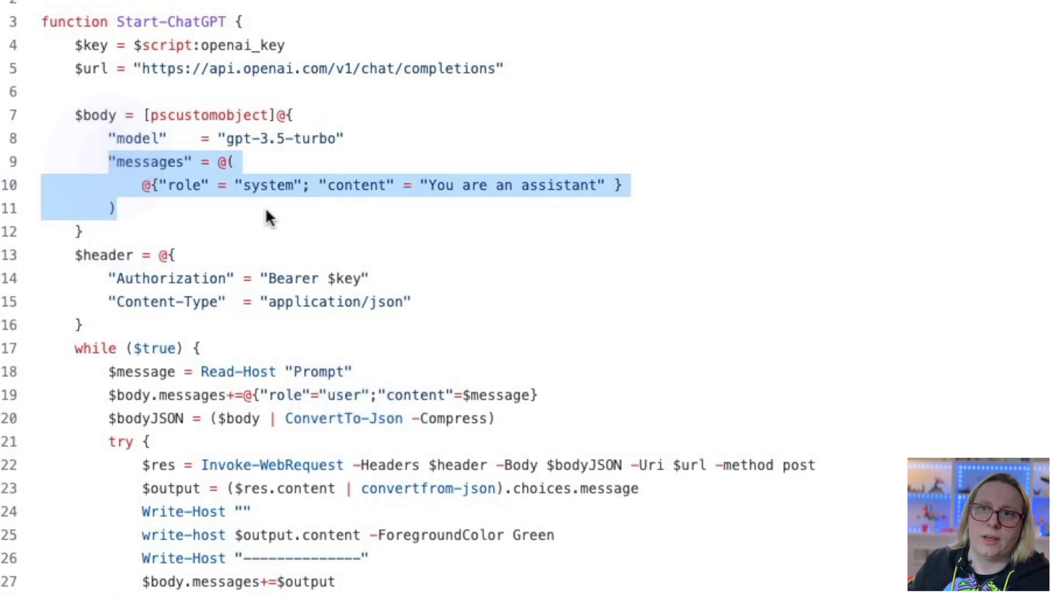
{"action": "mouse_move", "coordinate": [358, 413]}
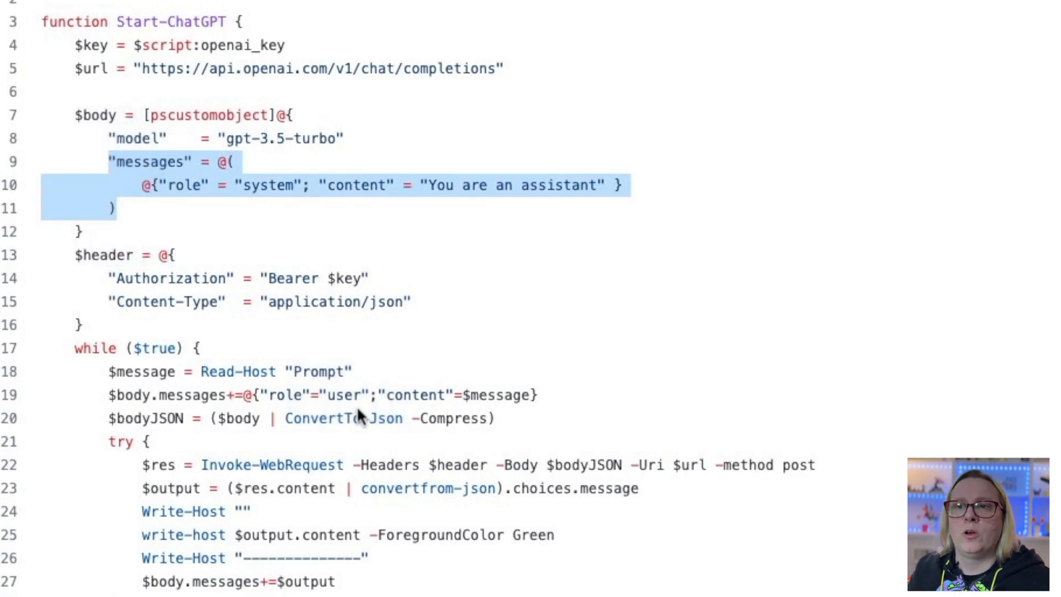
{"action": "left_click", "coordinate": [491, 418]}
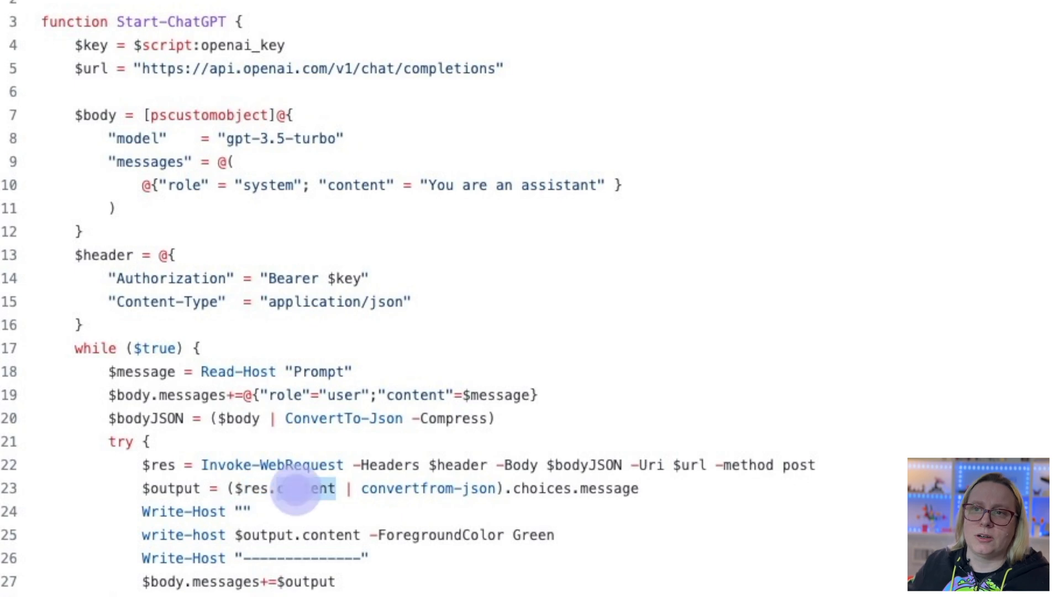
{"action": "double_click", "coordinate": [303, 488]}
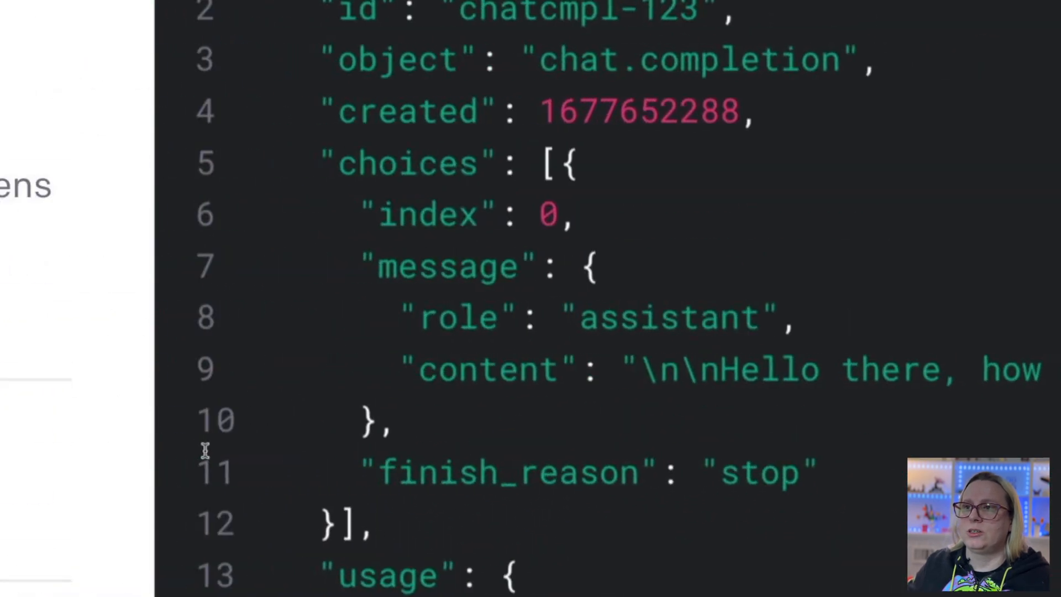
{"action": "scroll", "scroll_direction": "up", "scroll_amount": 3}
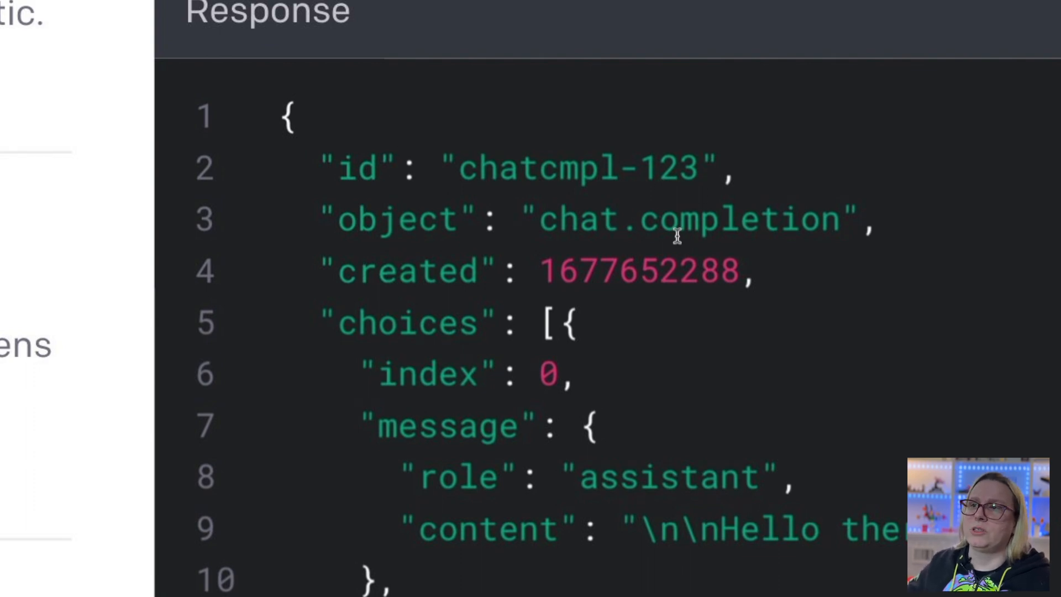
{"action": "mouse_move", "coordinate": [398, 308]}
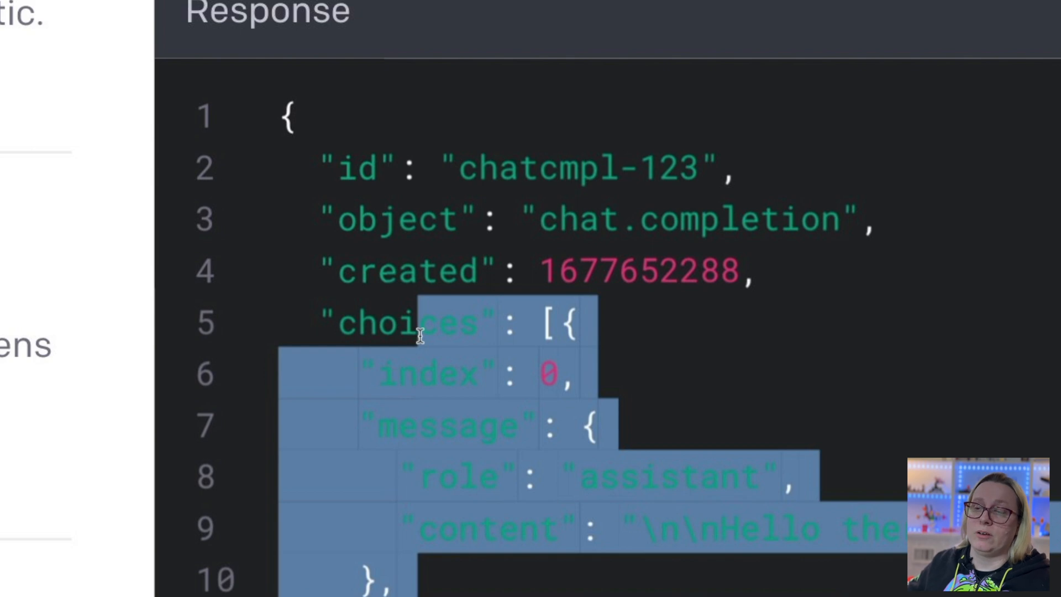
{"action": "double_click", "coordinate": [408, 323]}
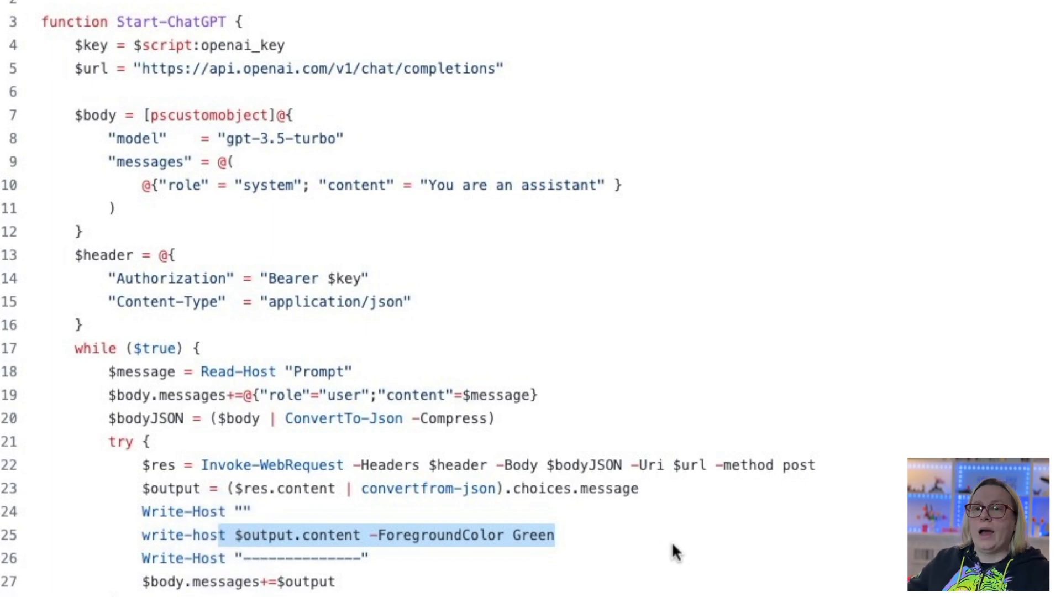
{"action": "mouse_move", "coordinate": [547, 538]}
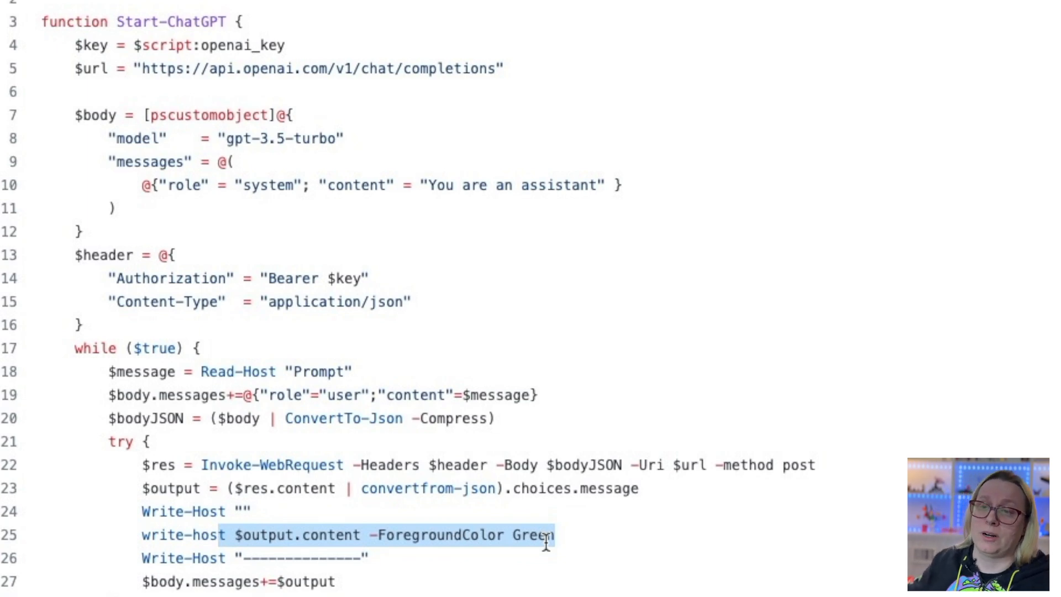
- Clear the highlights and run code $profile to open the PowerShell profile
{"action": "left_click", "coordinate": [251, 557]}
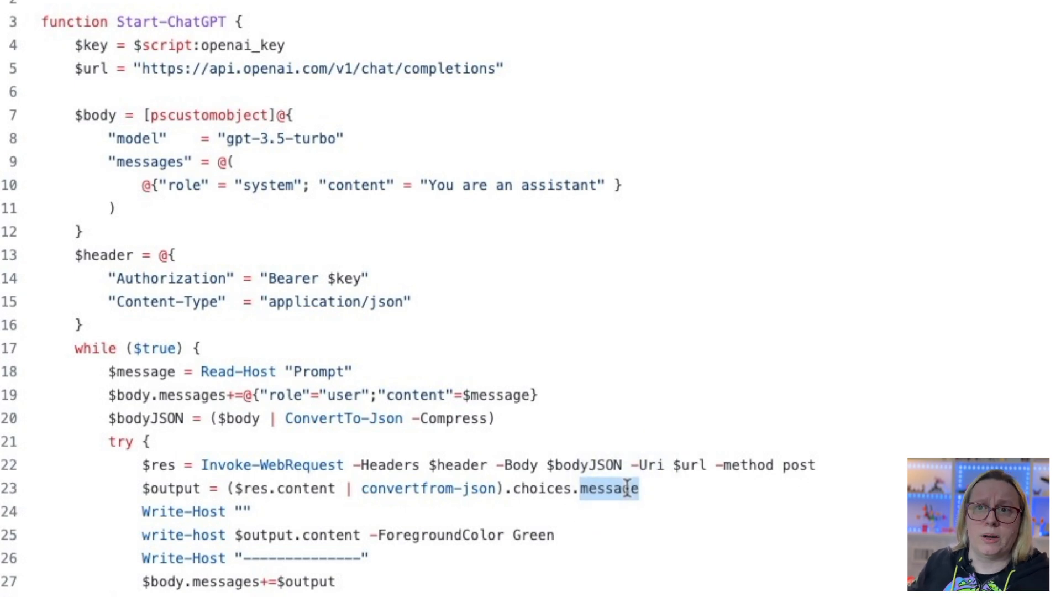
{"action": "mouse_move", "coordinate": [447, 221]}
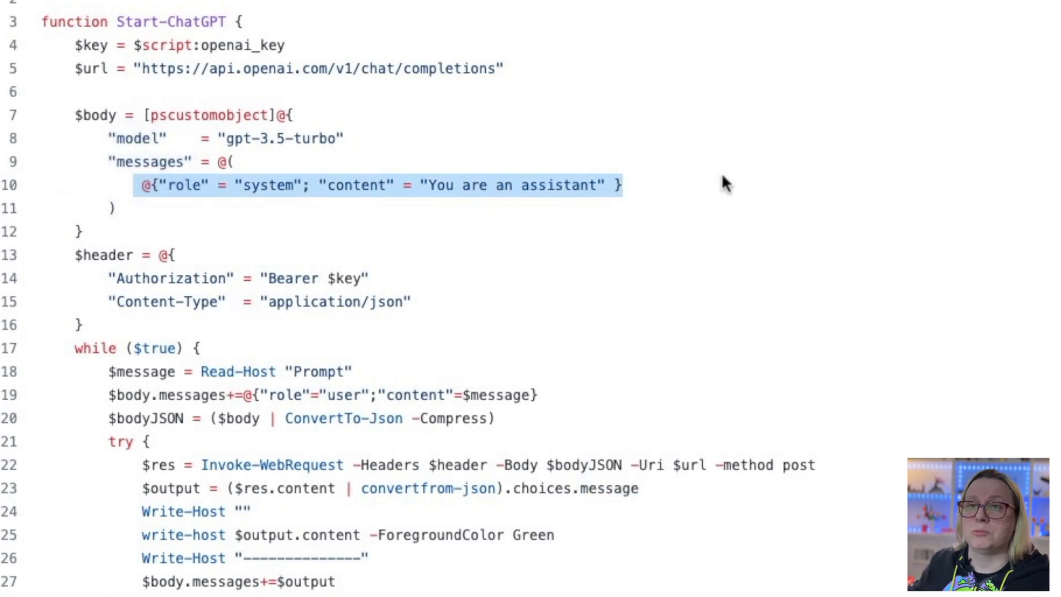
{"action": "left_click", "coordinate": [505, 186]}
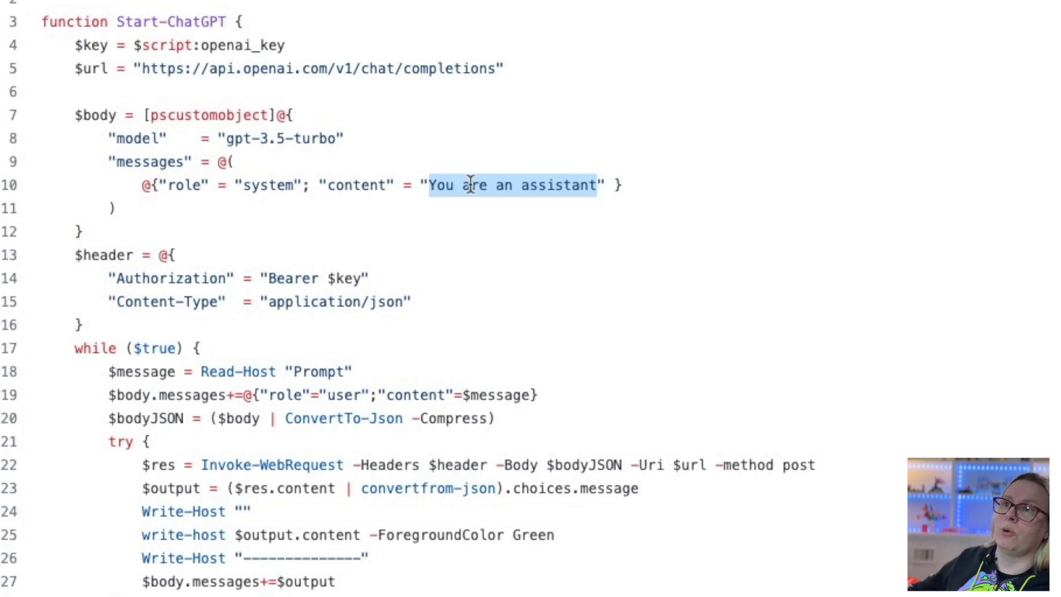
{"action": "mouse_move", "coordinate": [574, 186]}
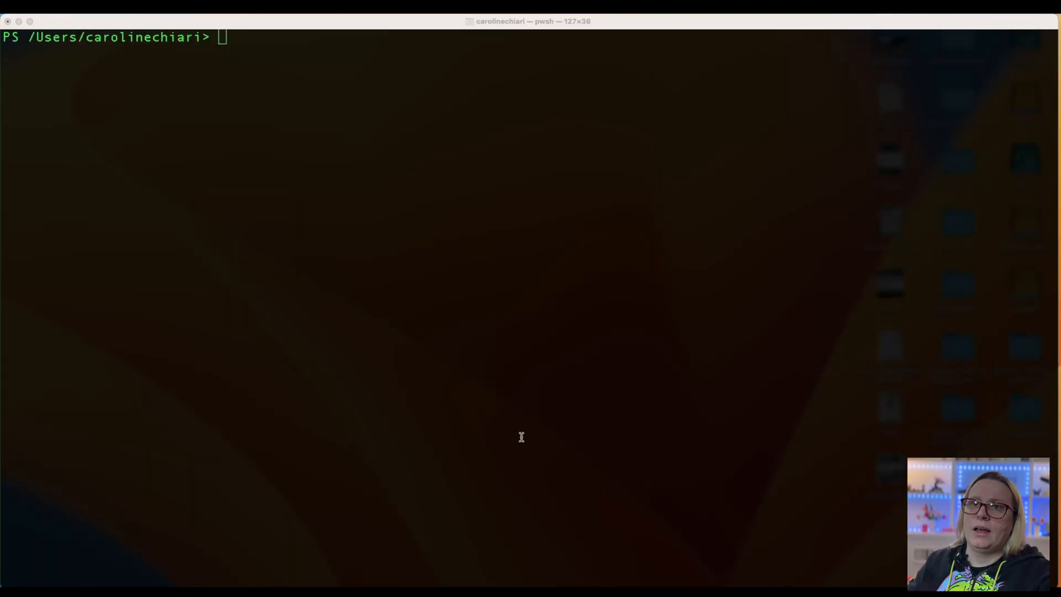
{"action": "type", "text": "code $profile"}
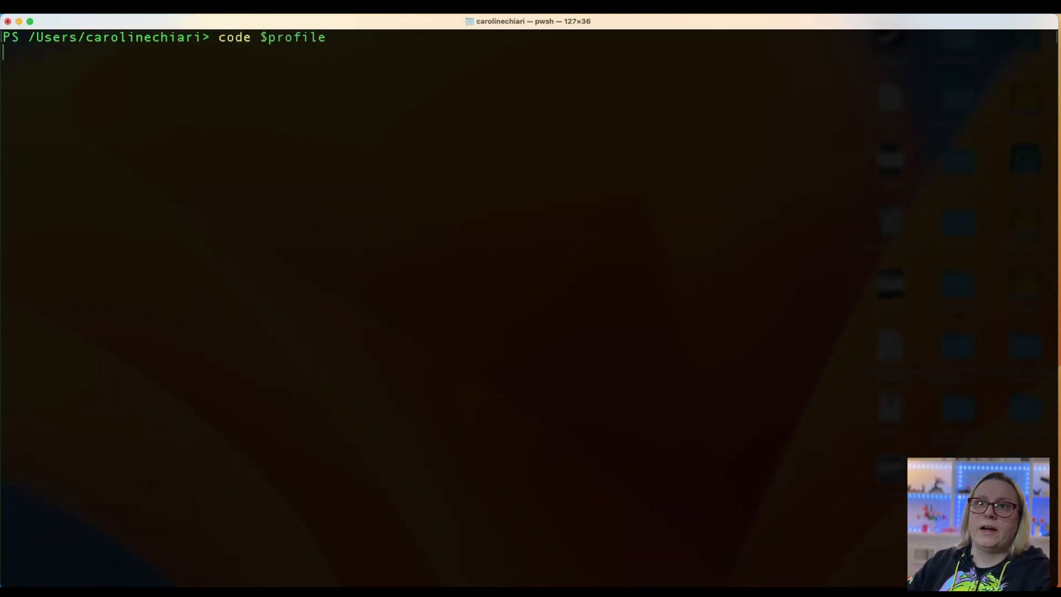
{"action": "key", "text": "Return"}
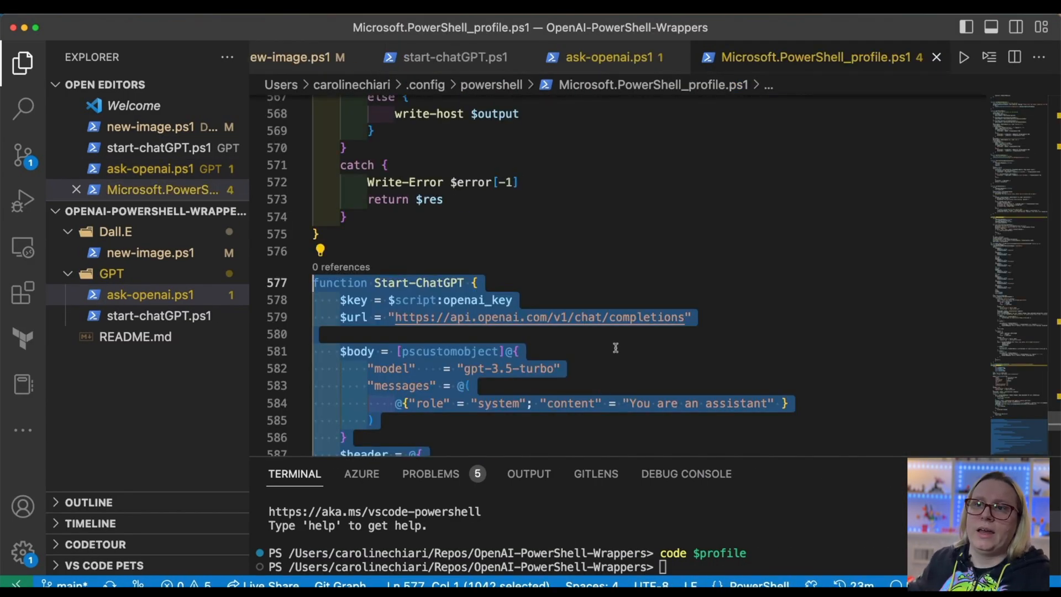
{"action": "scroll", "scroll_direction": "down", "scroll_amount": 3}
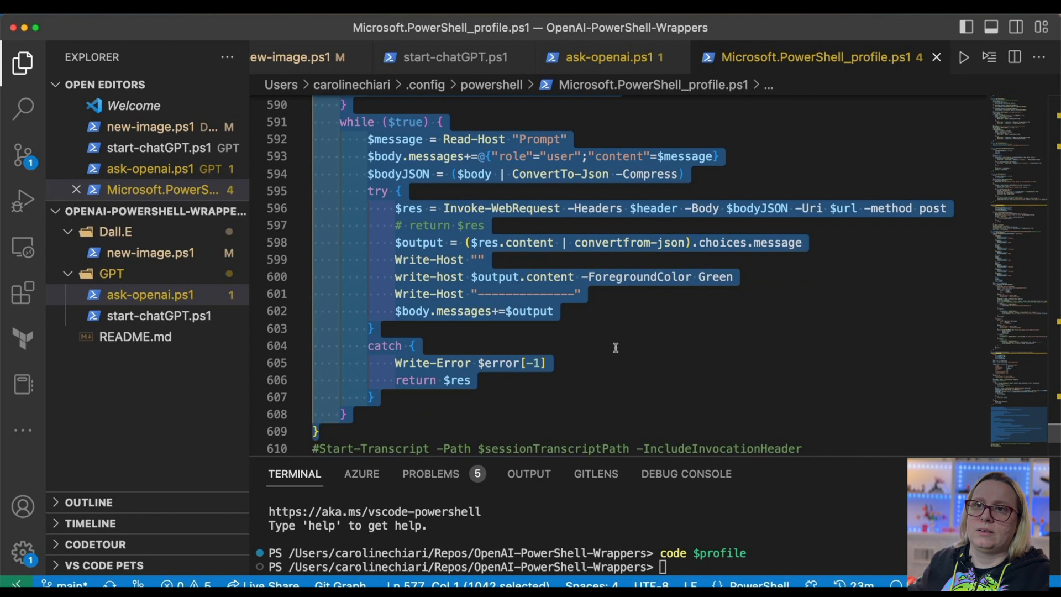
{"action": "scroll", "scroll_direction": "up", "scroll_amount": 3}
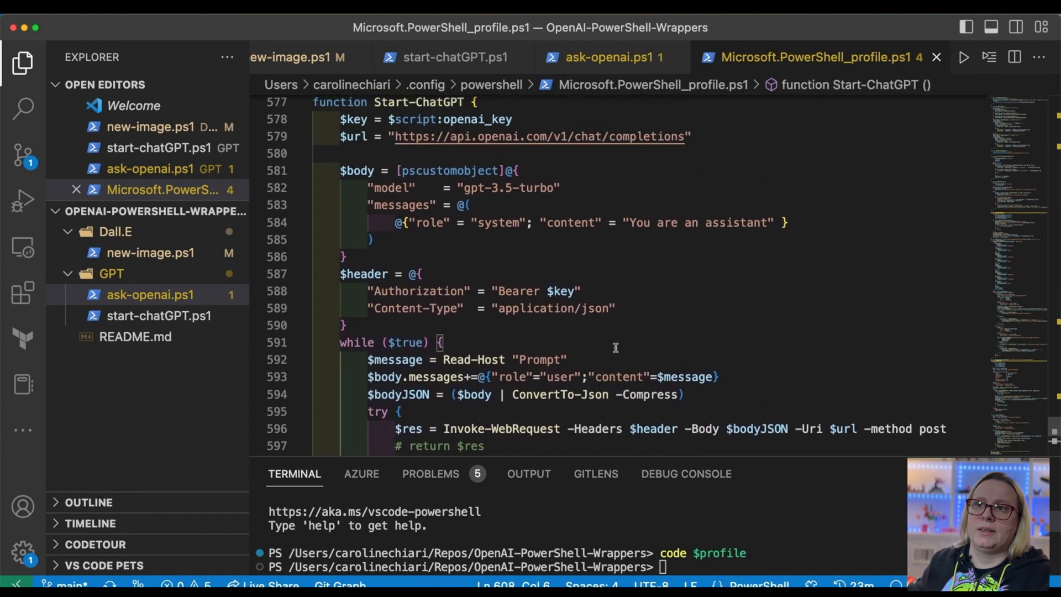
{"action": "scroll", "scroll_direction": "up", "scroll_amount": 3}
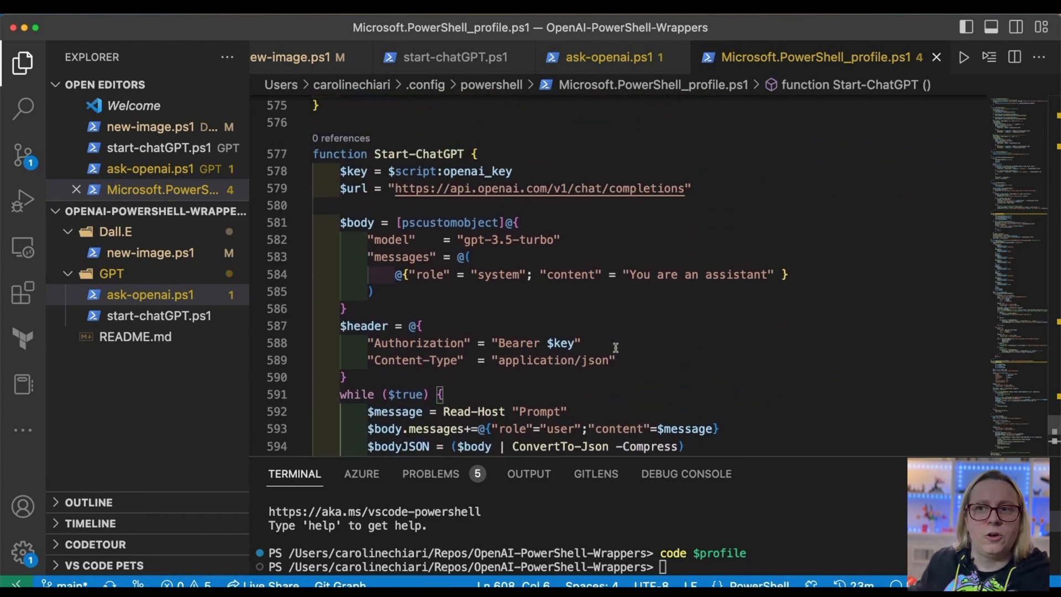
{"action": "mouse_move", "coordinate": [504, 239]}
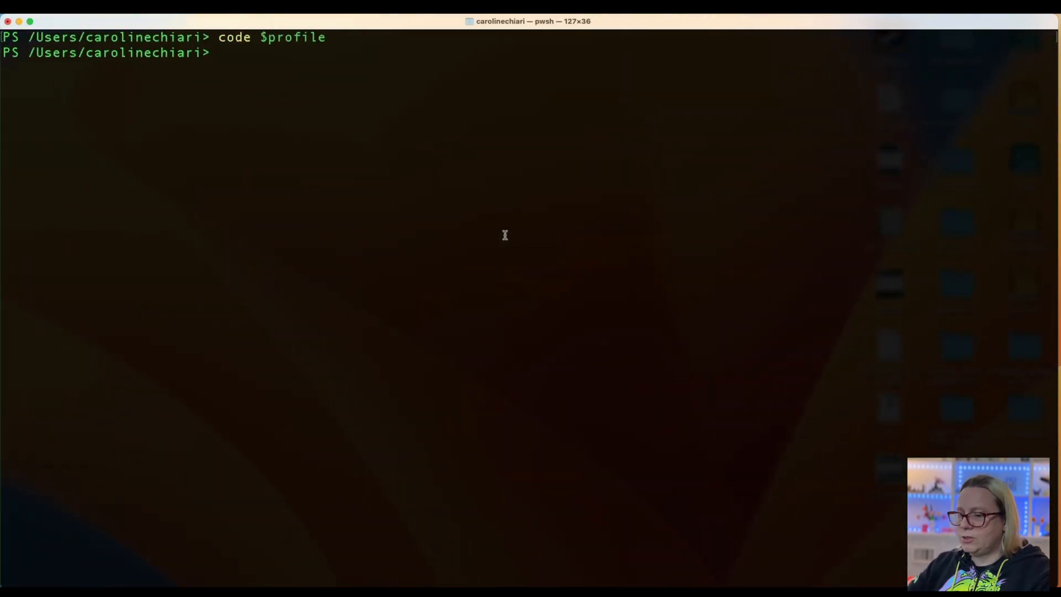
- Run start-chatgpt and ask 'am I talking with chatgpt? My name is …'
{"action": "type", "text": "start-char"}
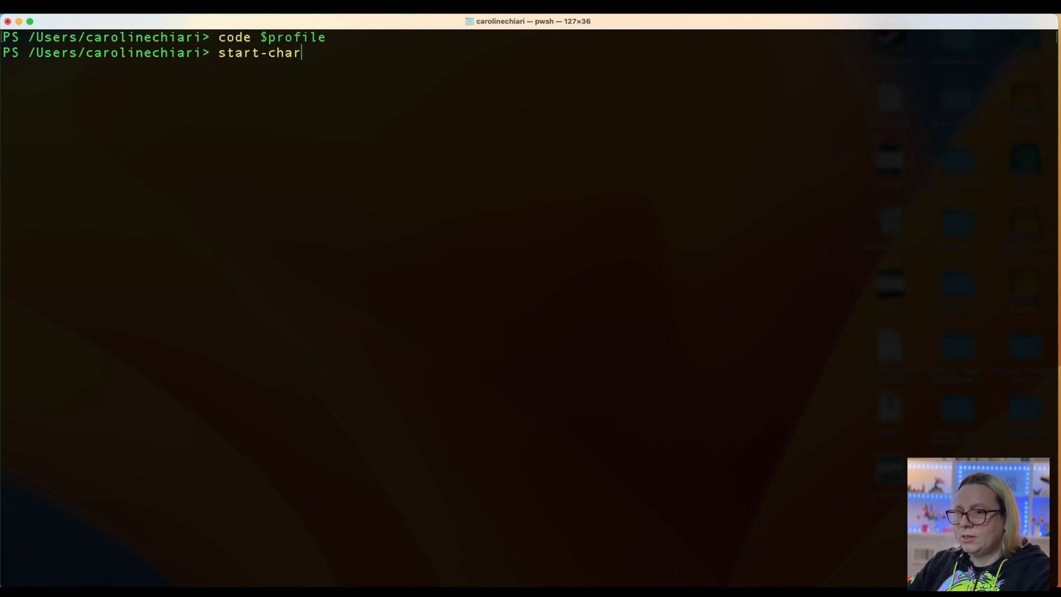
{"action": "type", "text": "tgpt"}
{"action": "key", "text": "Return"}
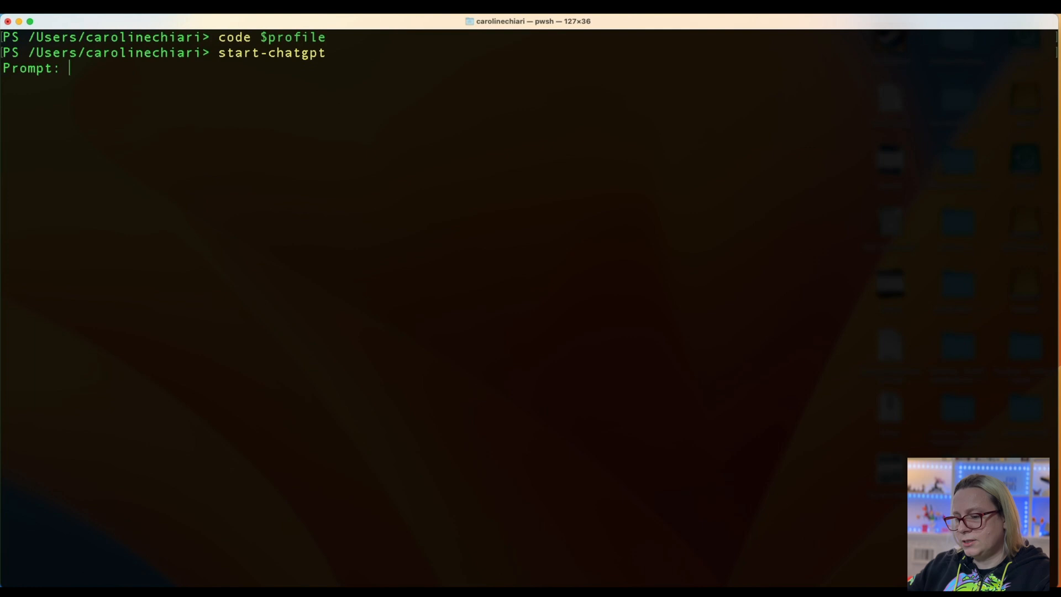
{"action": "type", "text": "am I t"}
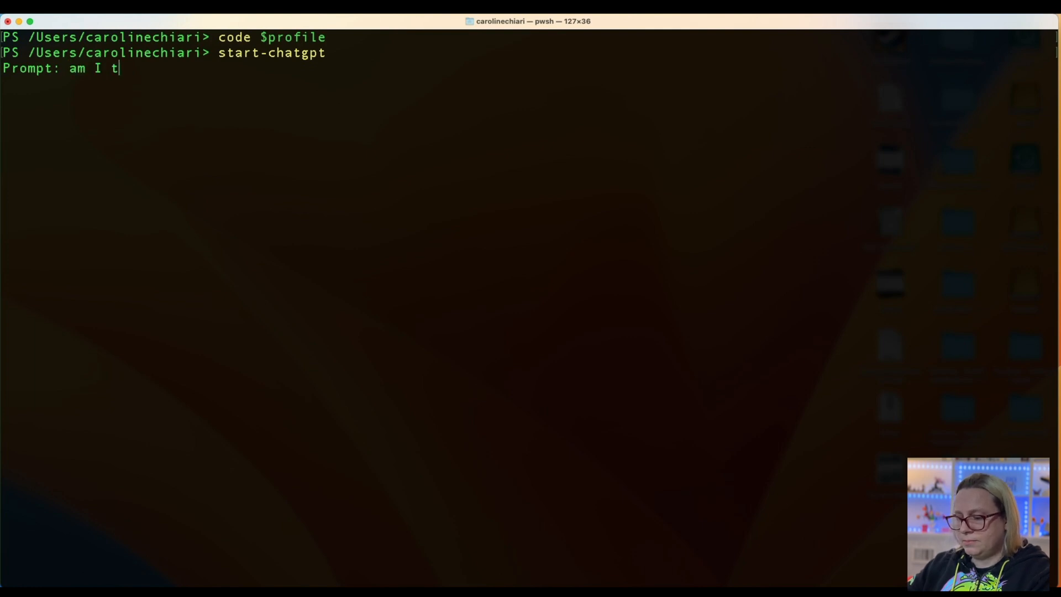
{"action": "type", "text": "alking with cha"}
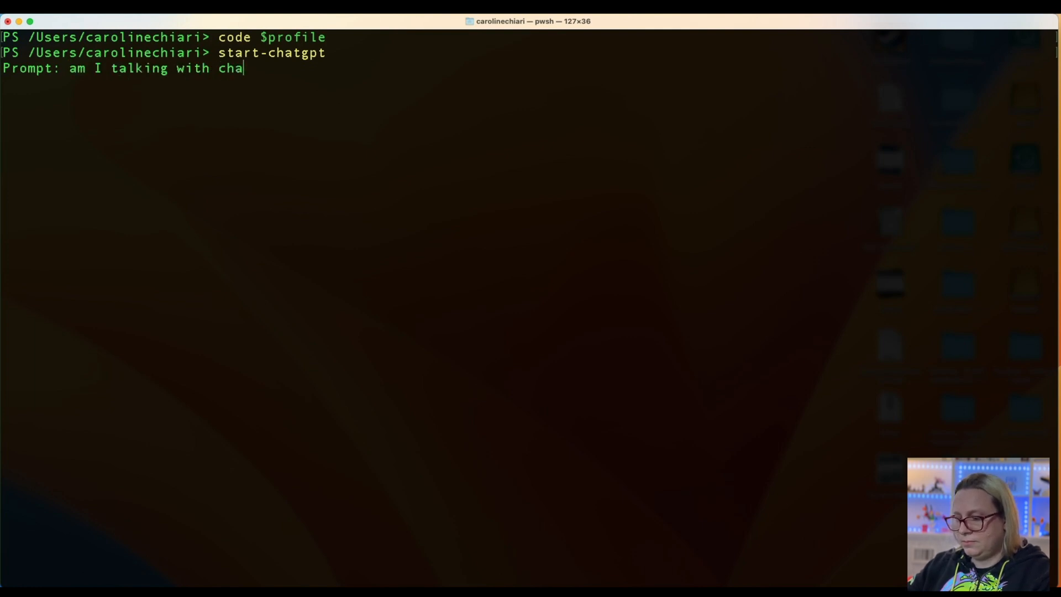
{"action": "type", "text": "tgpt?"}
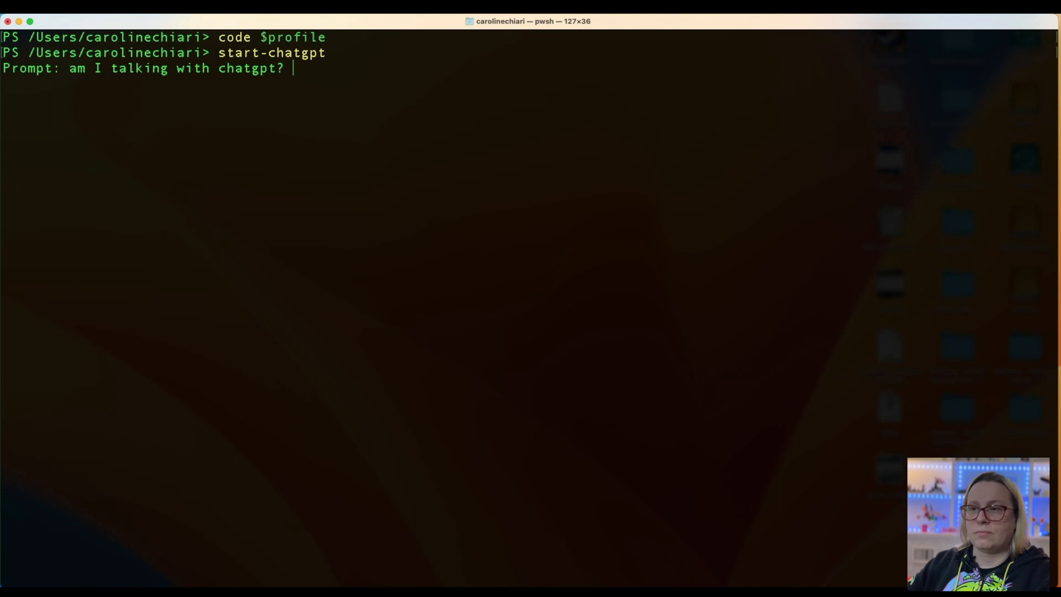
{"action": "type", "text": "My name is Caroline"}
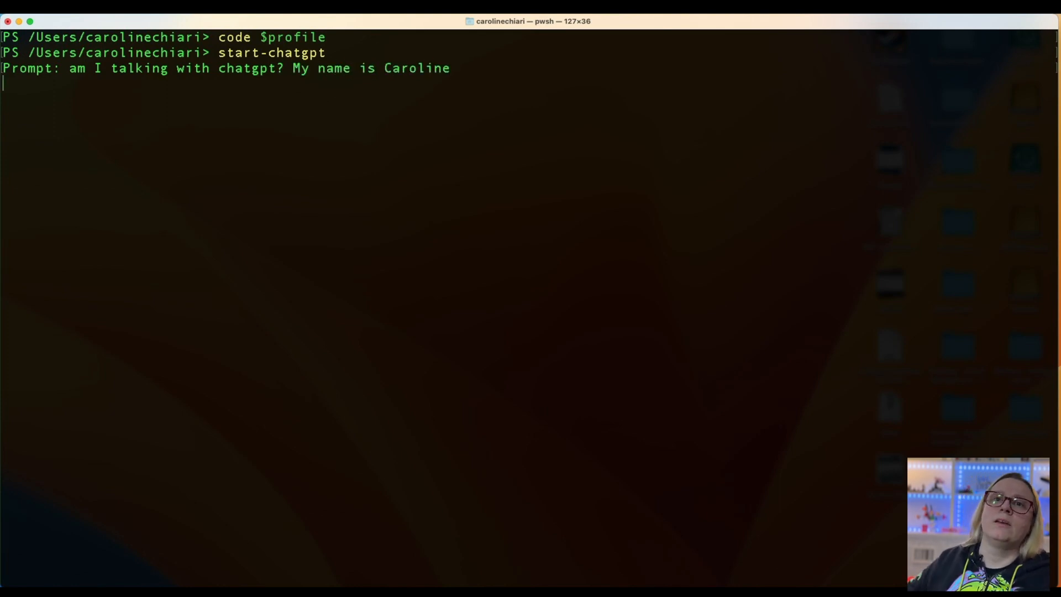
{"action": "key", "text": "Return"}
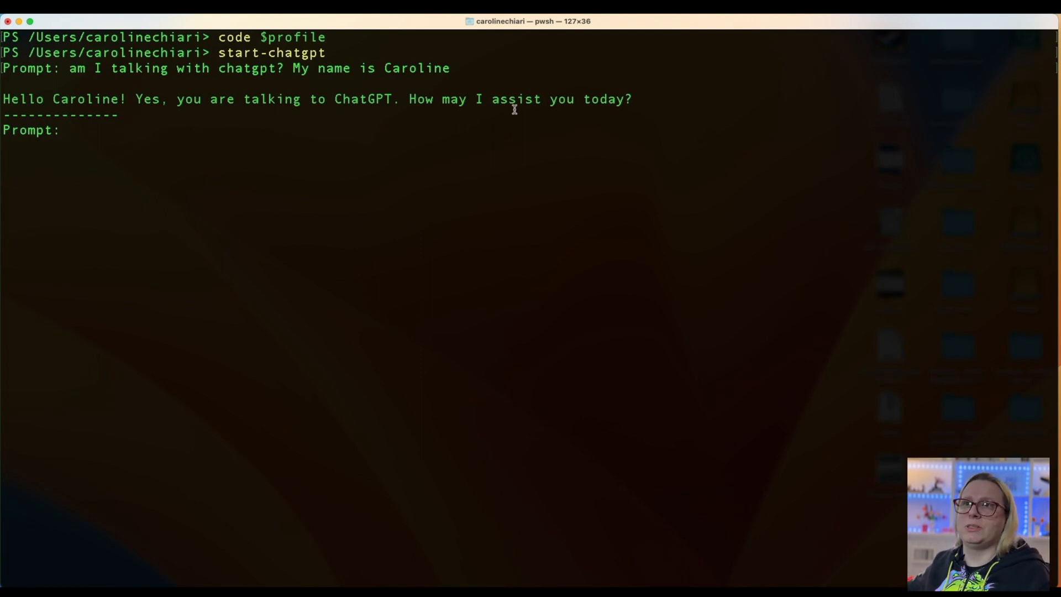
- Ask ChatGPT "what's my name?" and "what's your name?" in the chat
{"action": "type", "text": "what"}
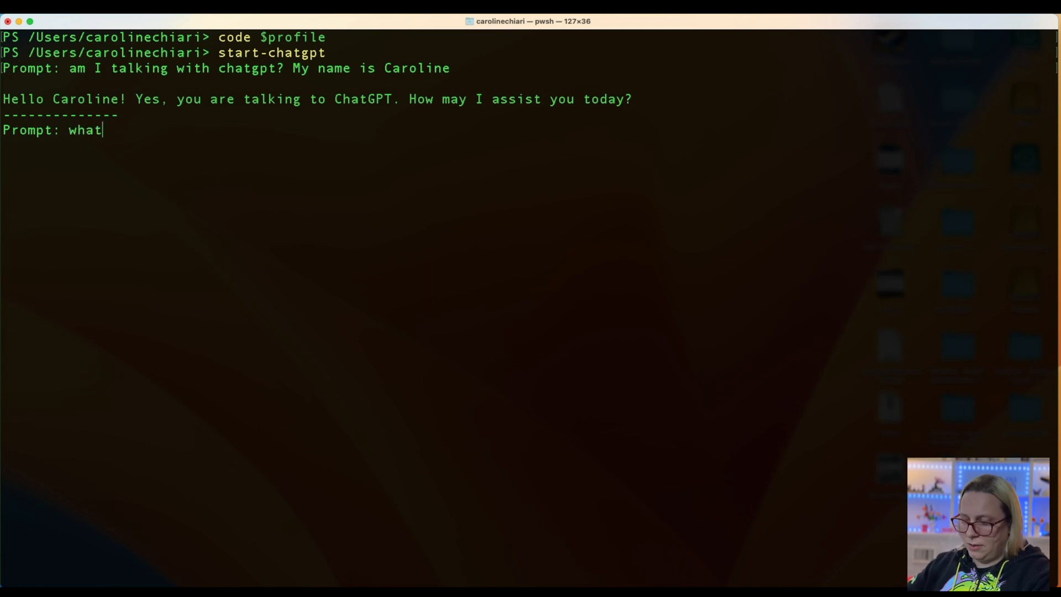
{"action": "type", "text": "'s my name?"}
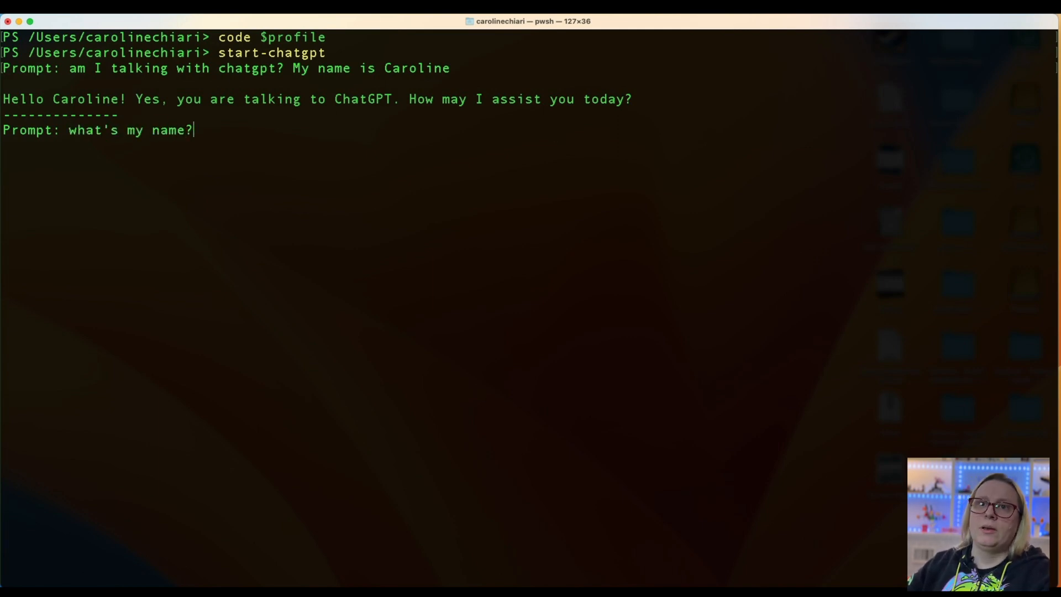
{"action": "key", "text": "Return"}
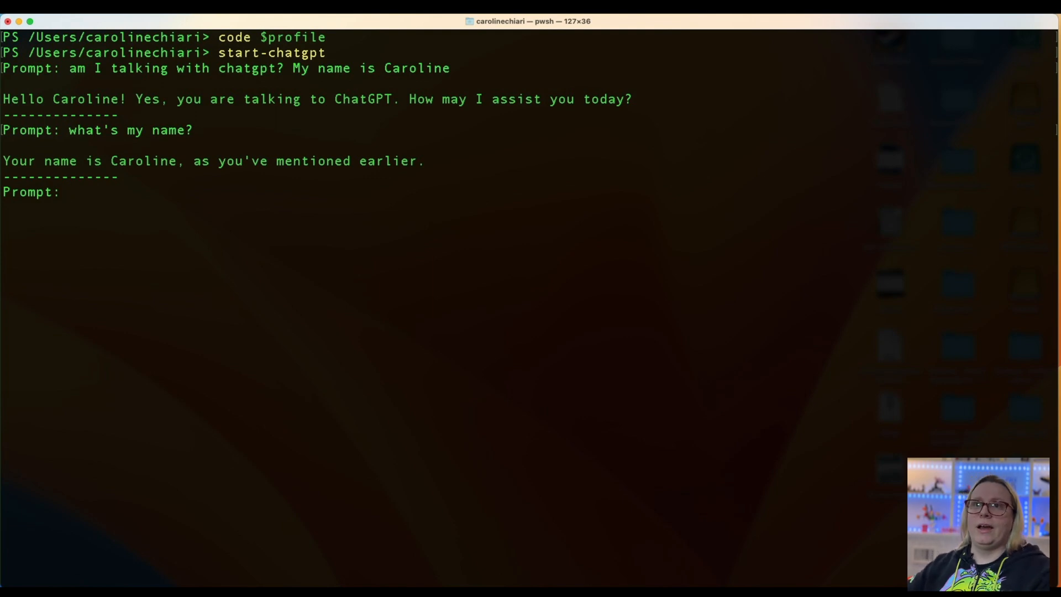
{"action": "type", "text": "what"}
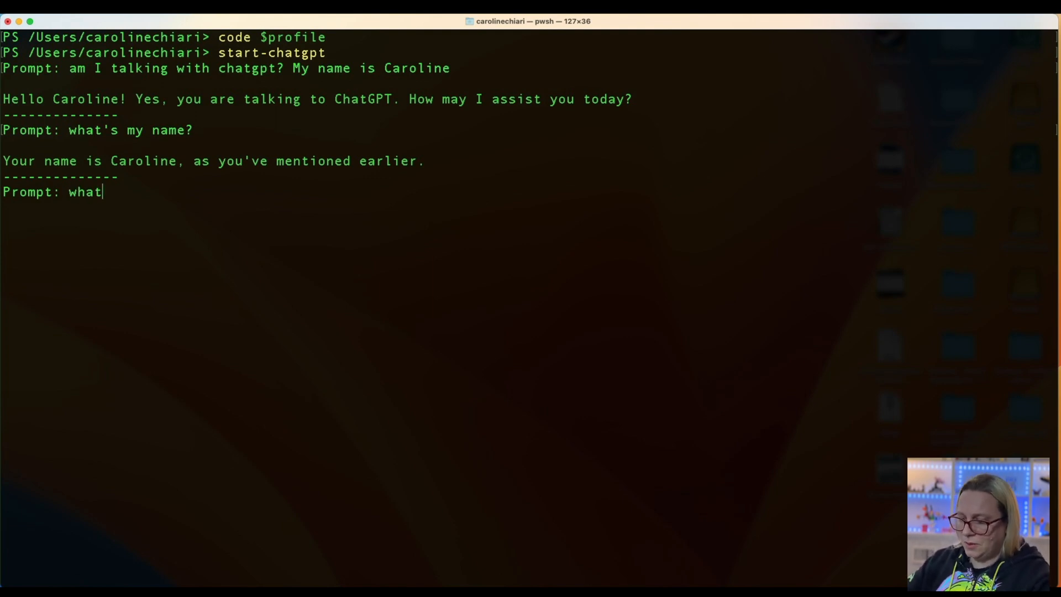
{"action": "type", "text": "'s your nam"}
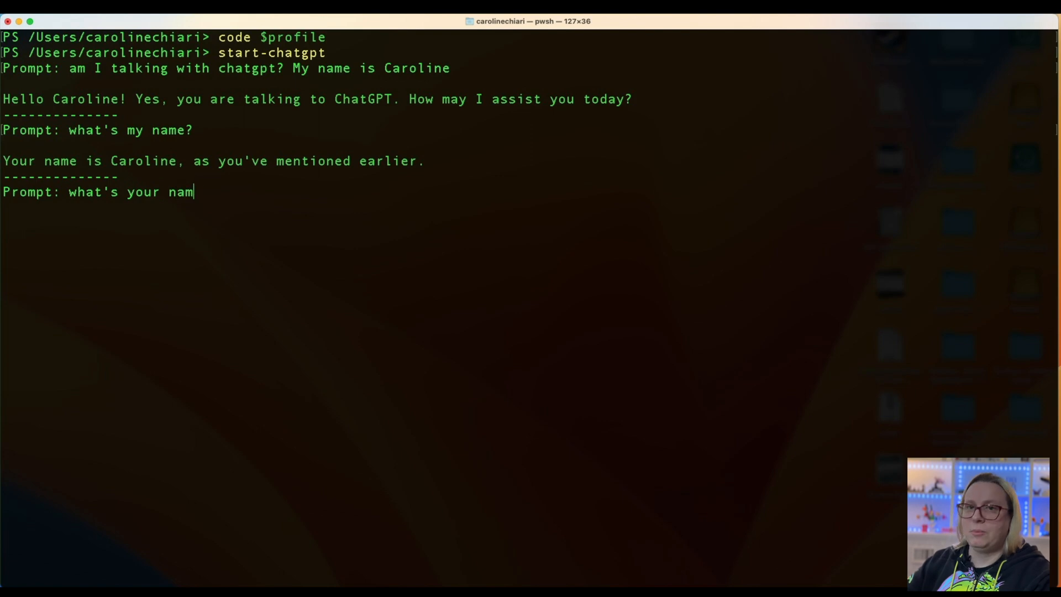
{"action": "key", "text": "Return"}
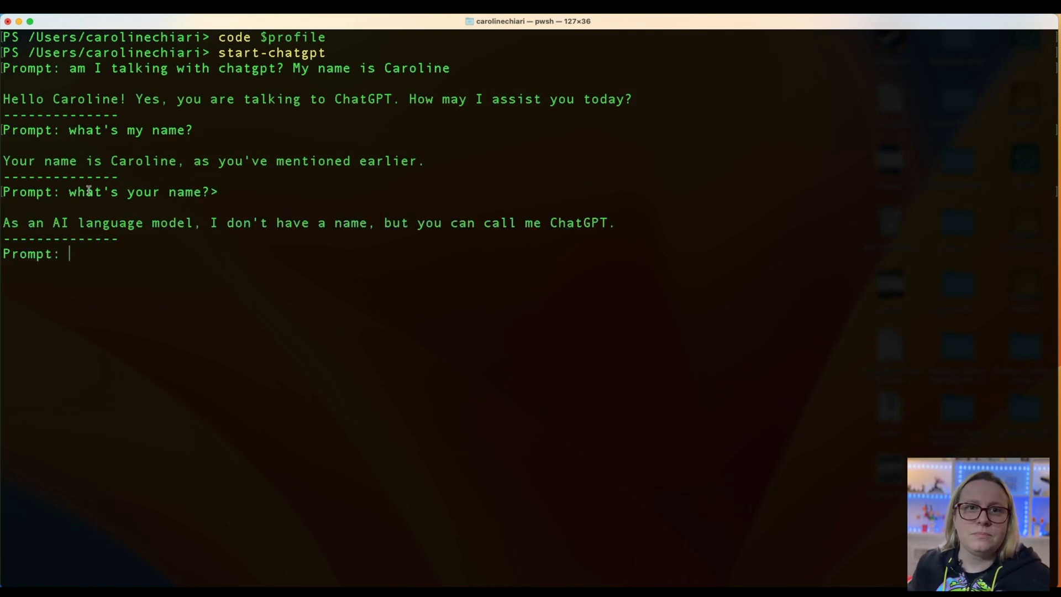
{"action": "mouse_move", "coordinate": [237, 202]}
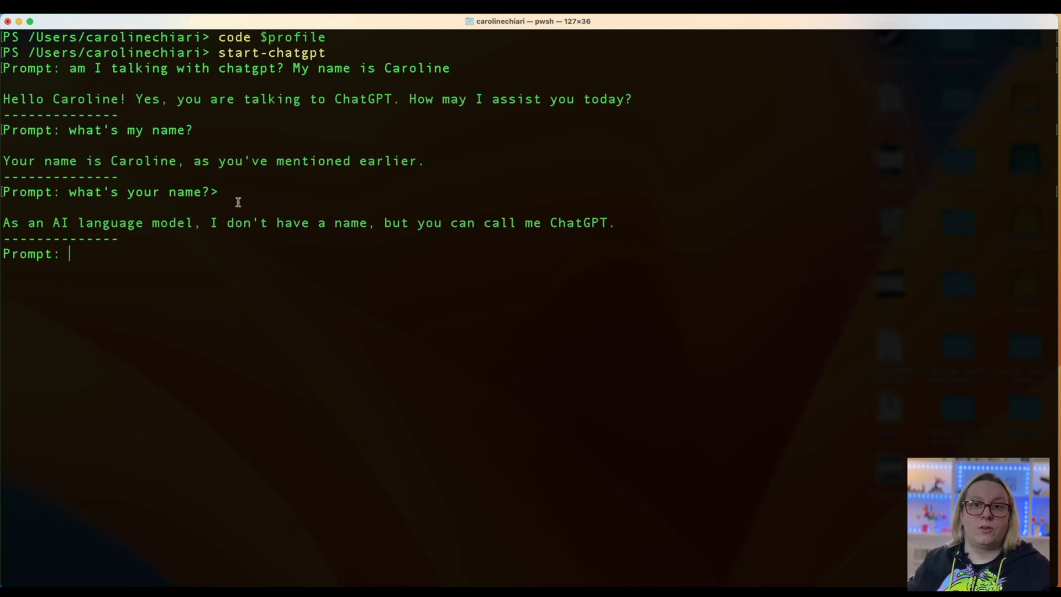
- Ask 'how do I get the clipboard content in powershell?' and select the Get-Clipboard answer
{"action": "type", "text": "w"}
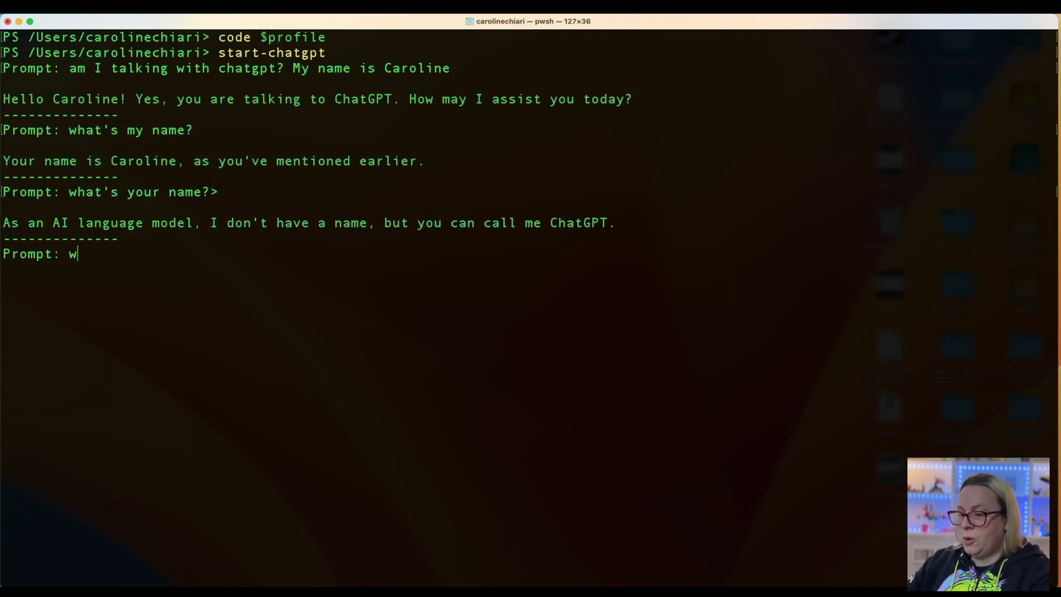
{"action": "type", "text": "h"}
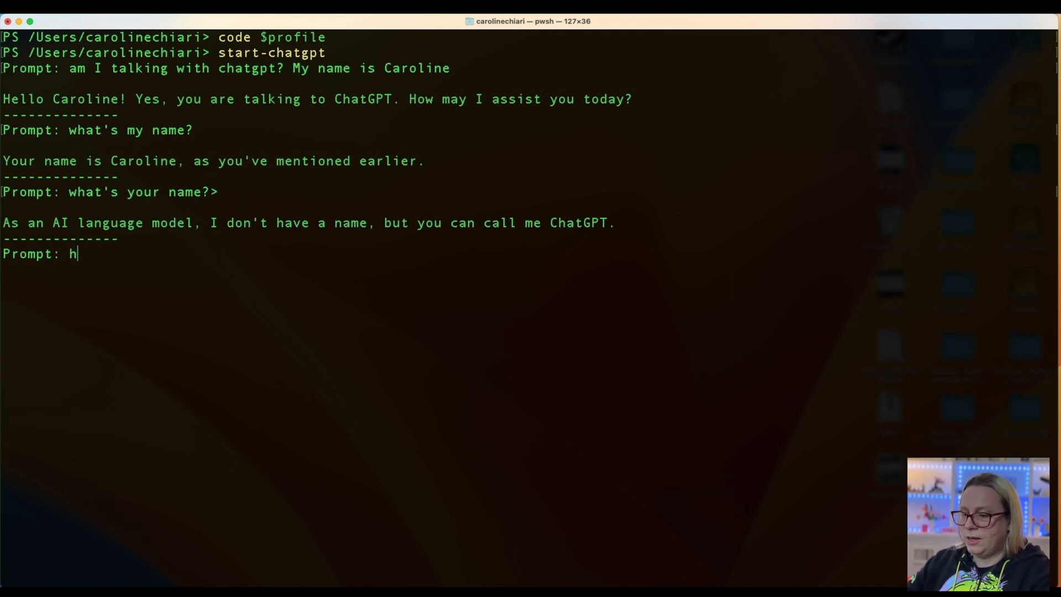
{"action": "type", "text": "ow do I get"}
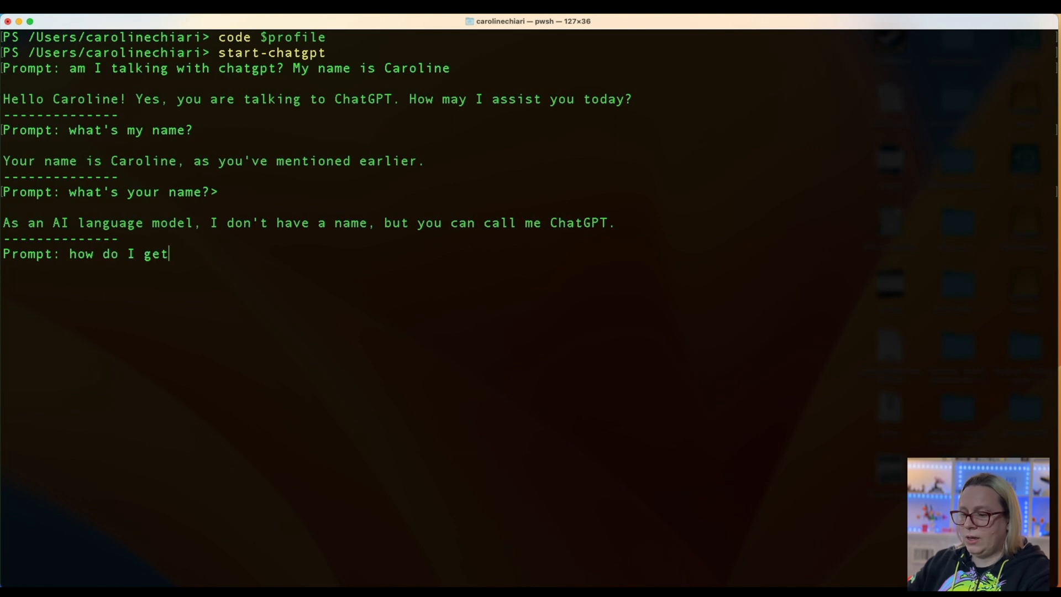
{"action": "type", "text": "the clipboard content"}
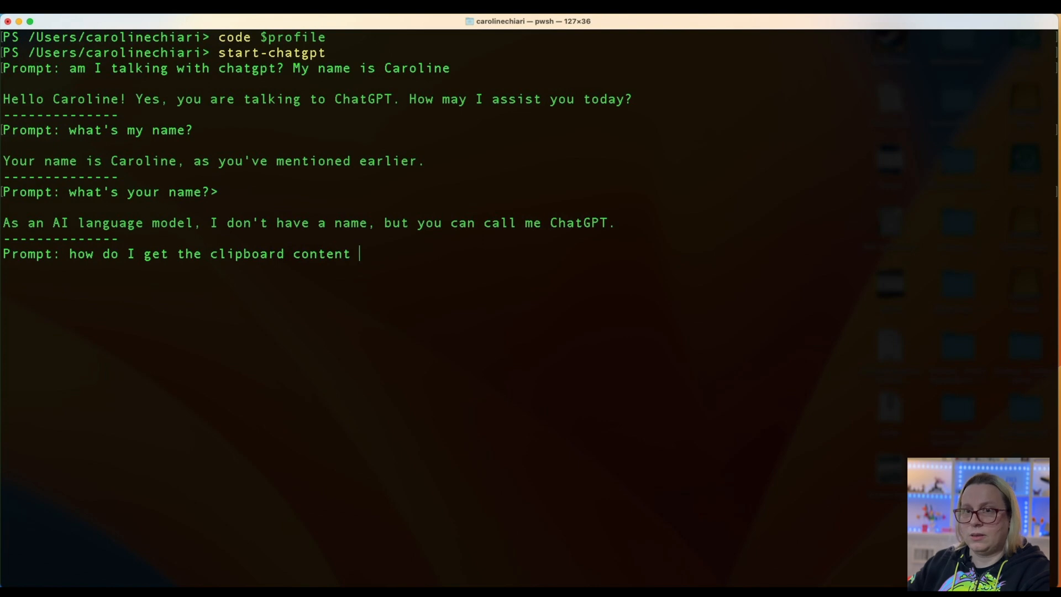
{"action": "type", "text": "in powershell"}
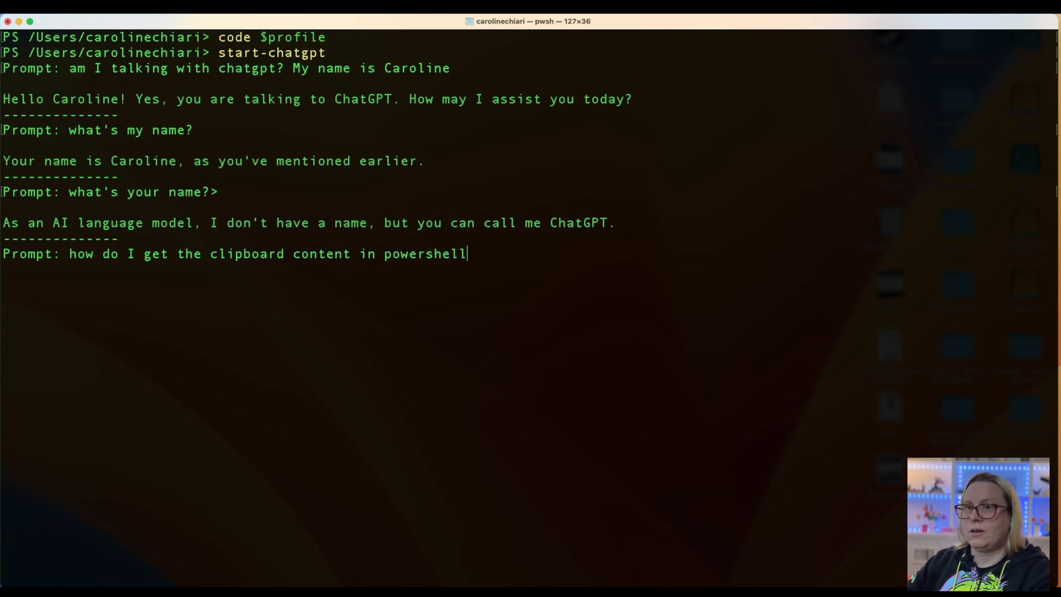
{"action": "type", "text": "?"}
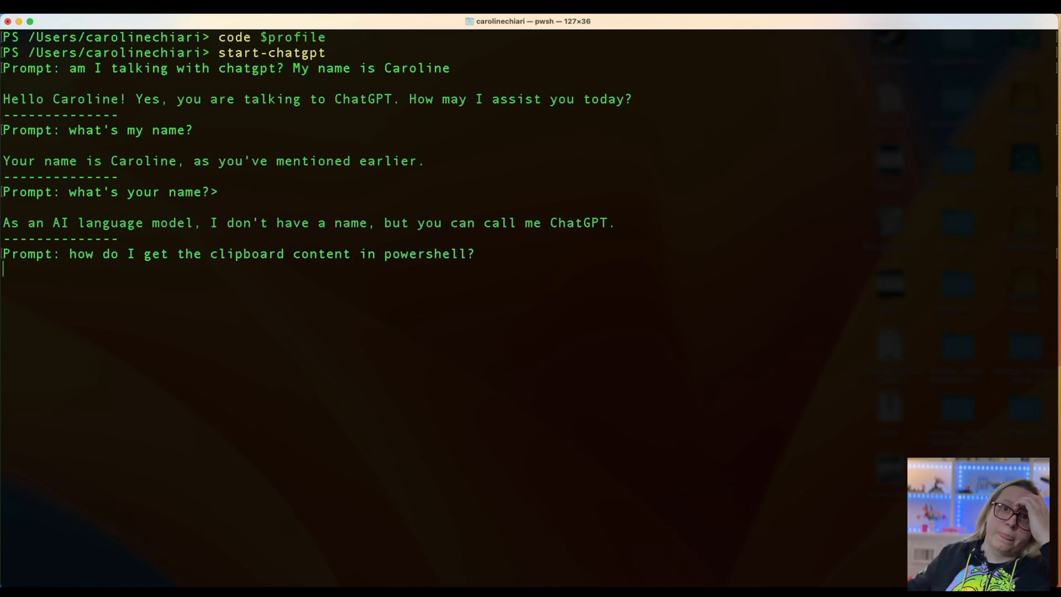
{"action": "key", "text": "Return"}
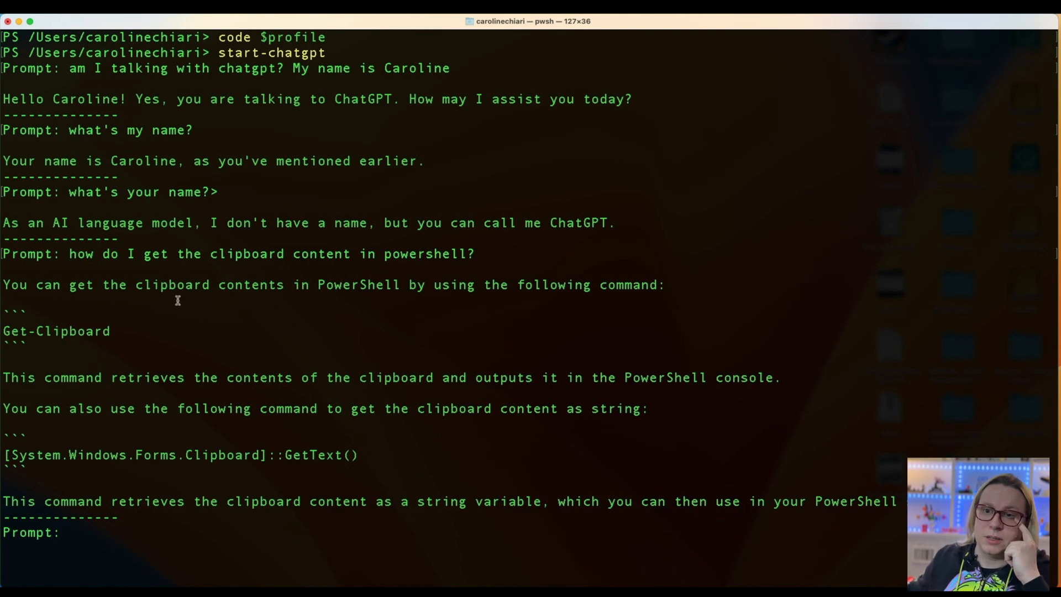
{"action": "double_click", "coordinate": [180, 455]}
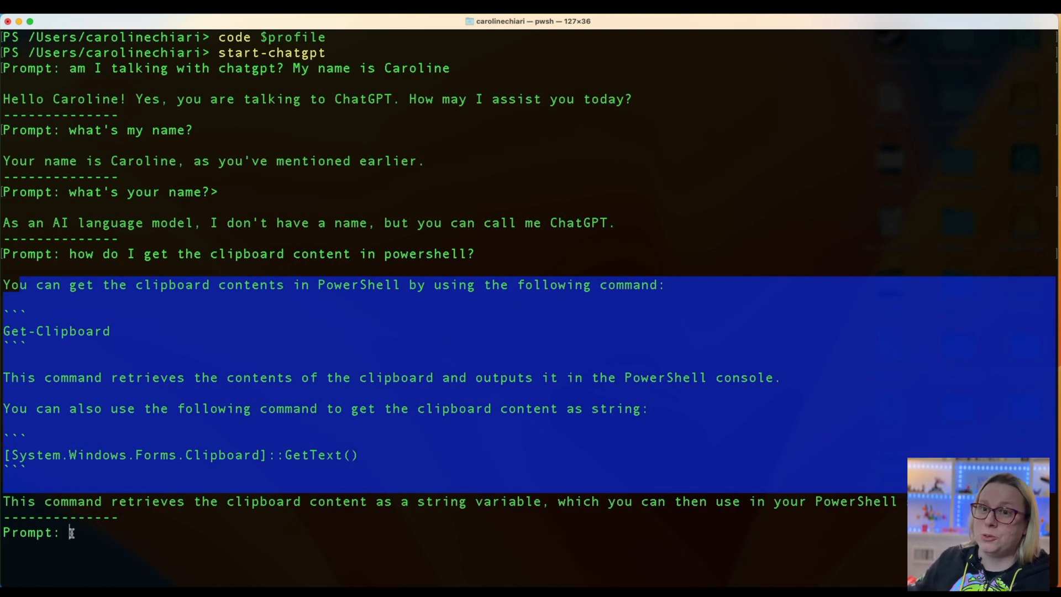
- Scroll through Start-ChatGPT in Microsoft.PowerShell_profile.ps1 to its try/catch and output code
{"action": "left_click", "coordinate": [539, 332]}
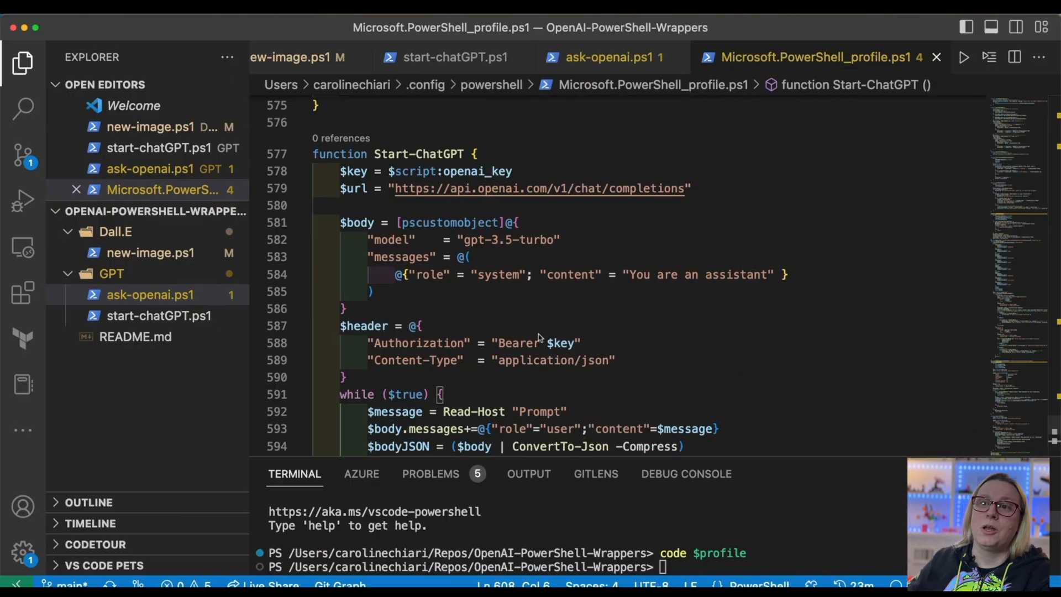
{"action": "mouse_move", "coordinate": [538, 334]}
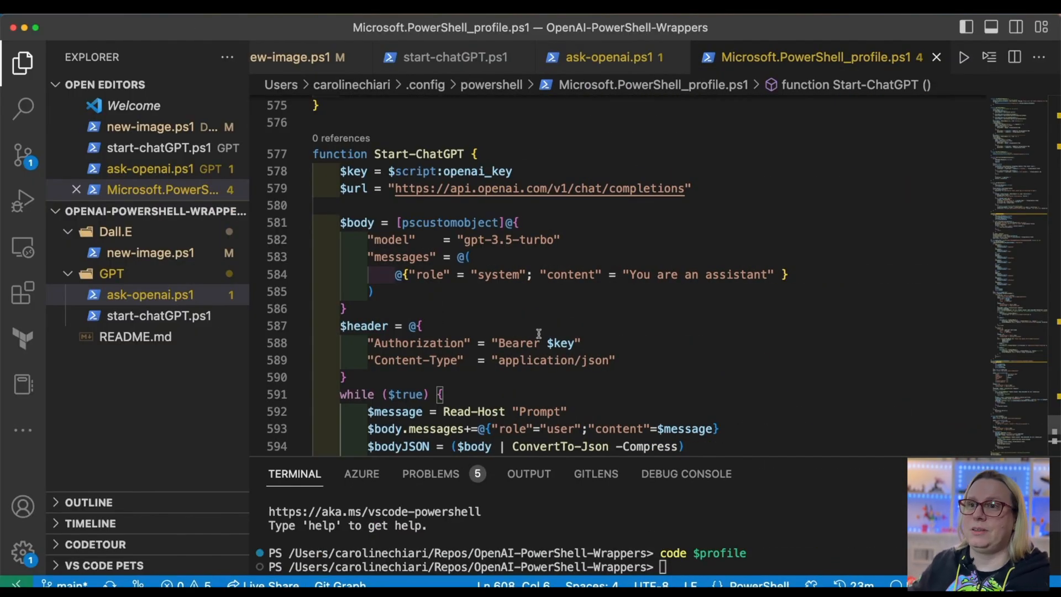
{"action": "scroll", "scroll_direction": "down", "scroll_amount": 3}
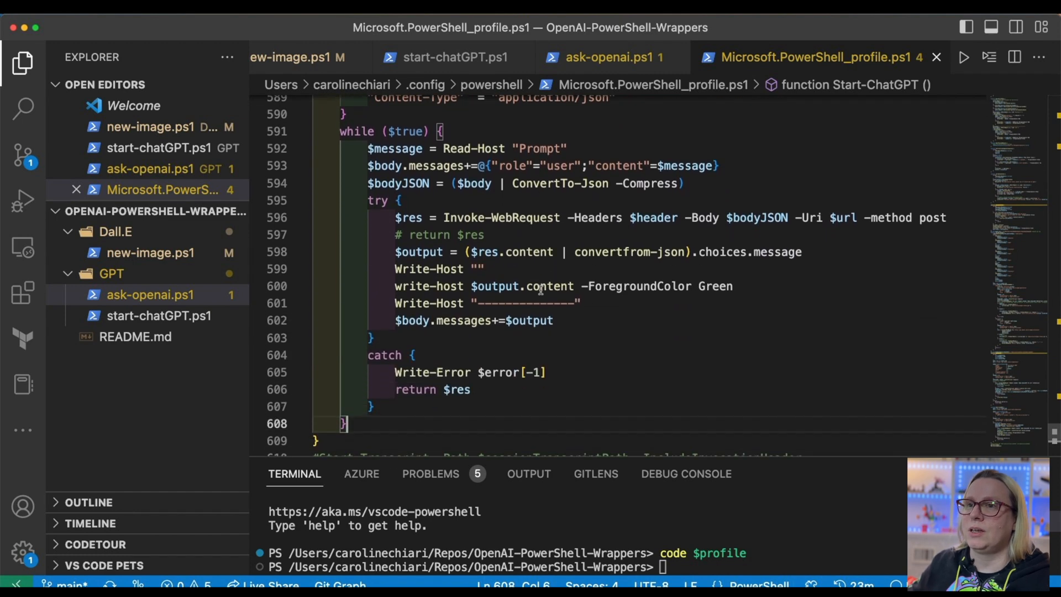